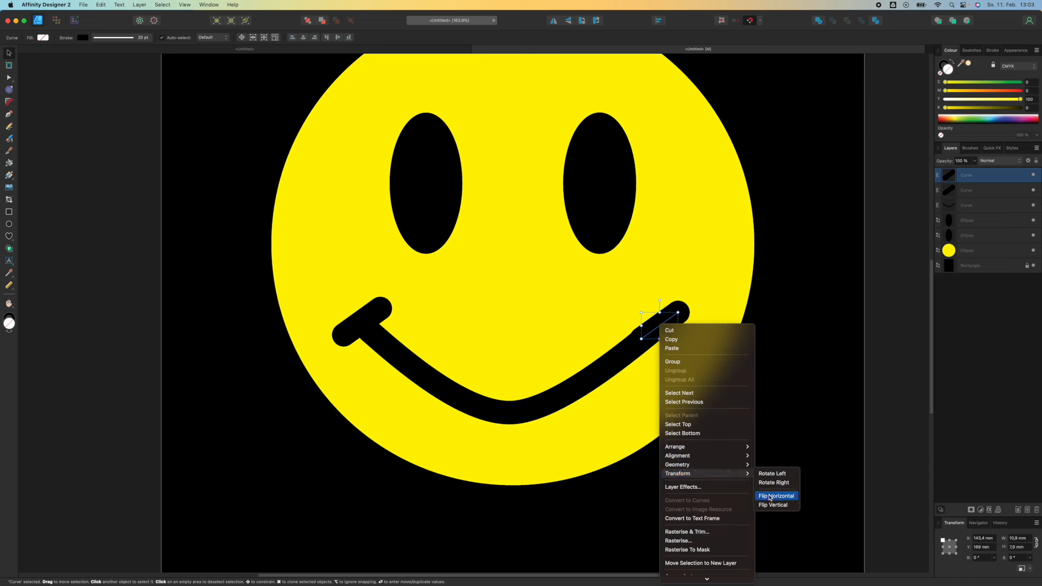
# Step: Flip the smile's right end cap horizontally to mirror the left cap
pyautogui.click(776, 495)
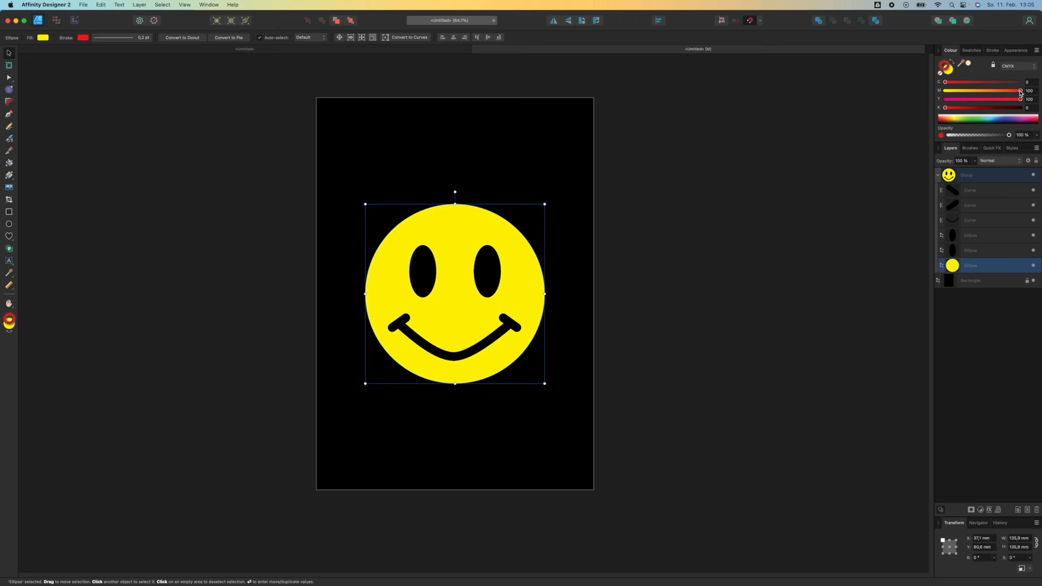
# Step: Push the face circle's stroke colour fully toward magenta
pyautogui.click(977, 296)
pyautogui.write('Keep')
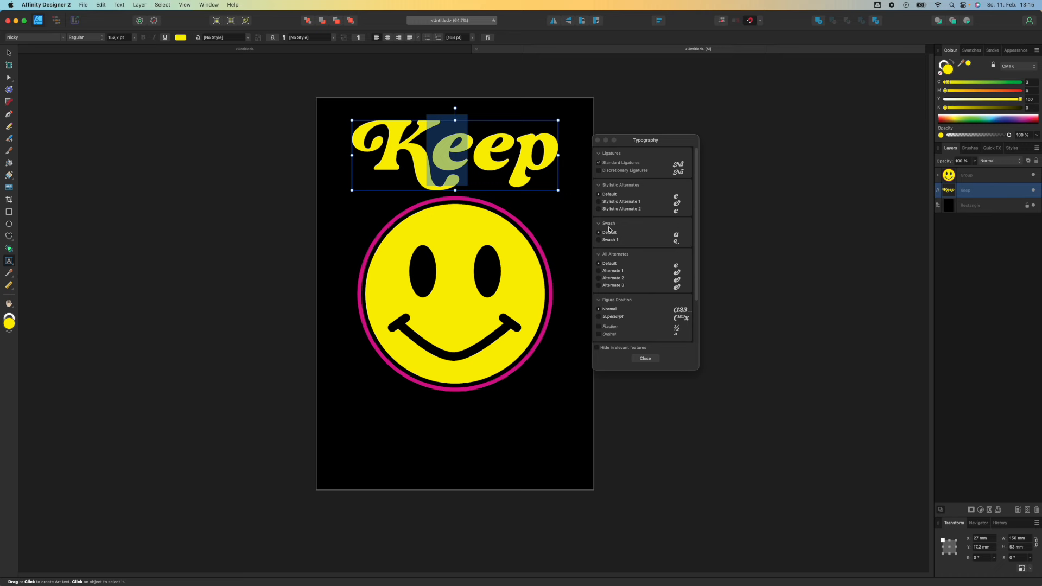
# Step: Apply the Swash 1 alternate to the selected letters of 'Keep'
pyautogui.click(644, 358)
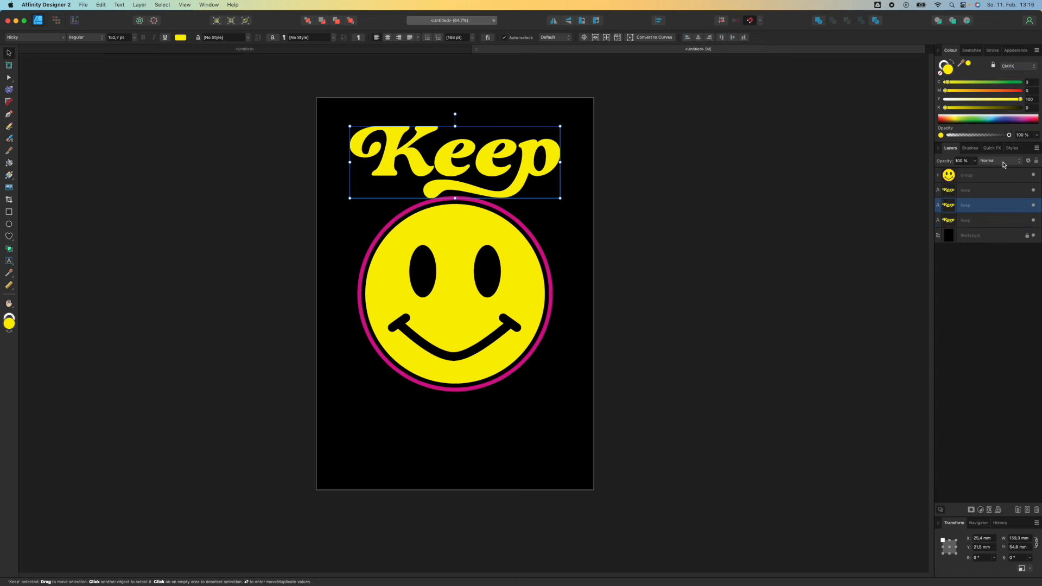